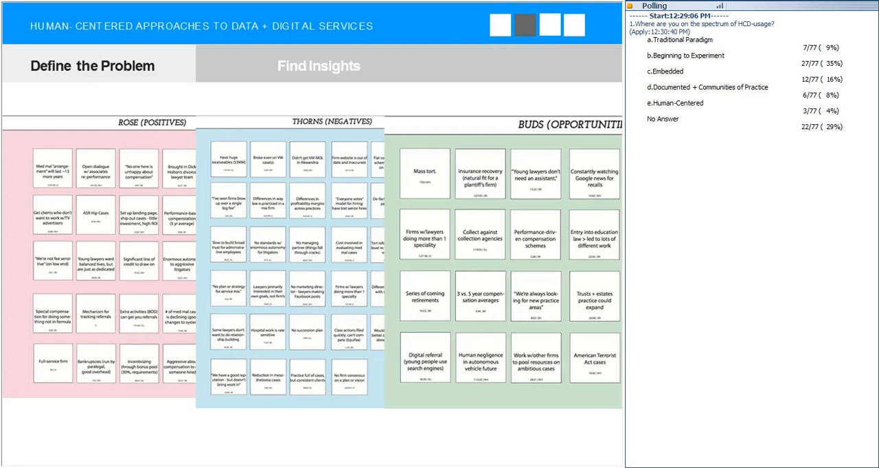
Step: Advance from the rose-thorn-bud slide to the Cluster by Theme sticky-note slide
click(317, 65)
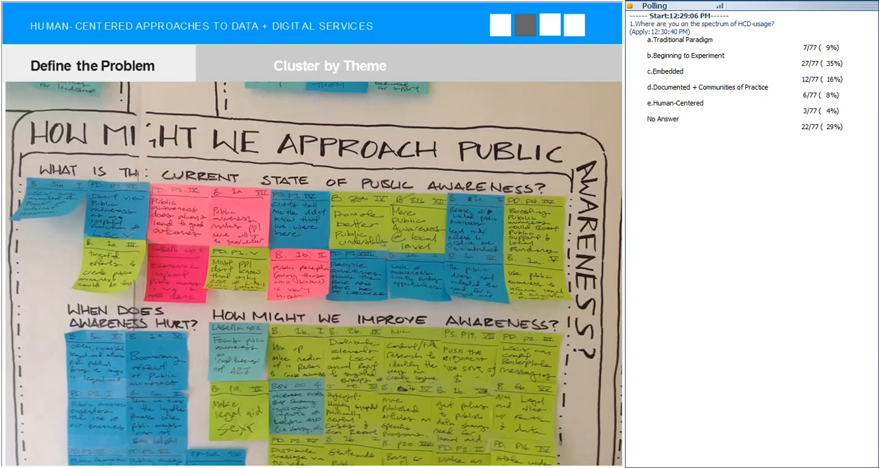